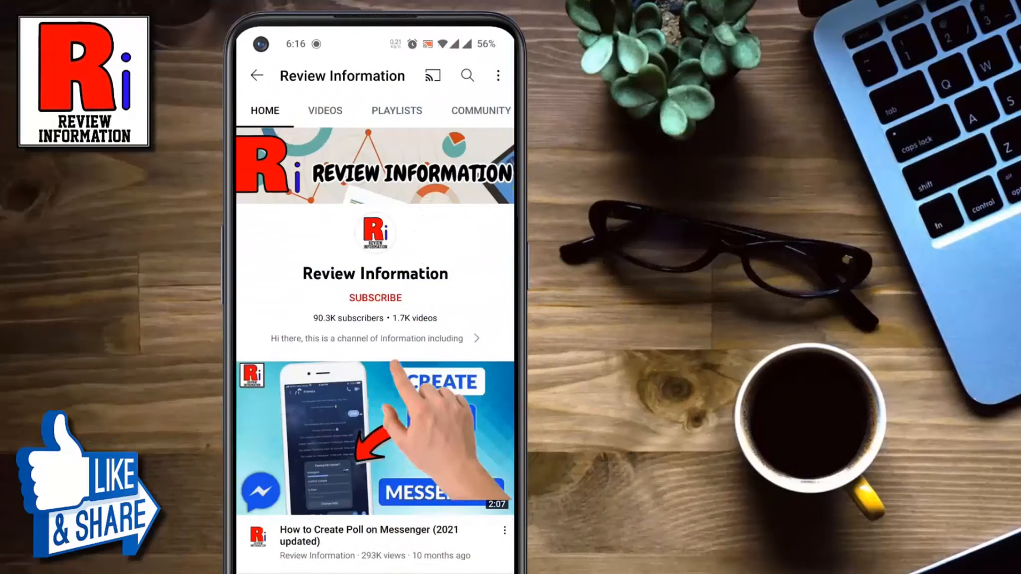
- Leave the YouTube channel page for the phone's app drawer
{"action": "left_click", "coordinate": [375, 298]}
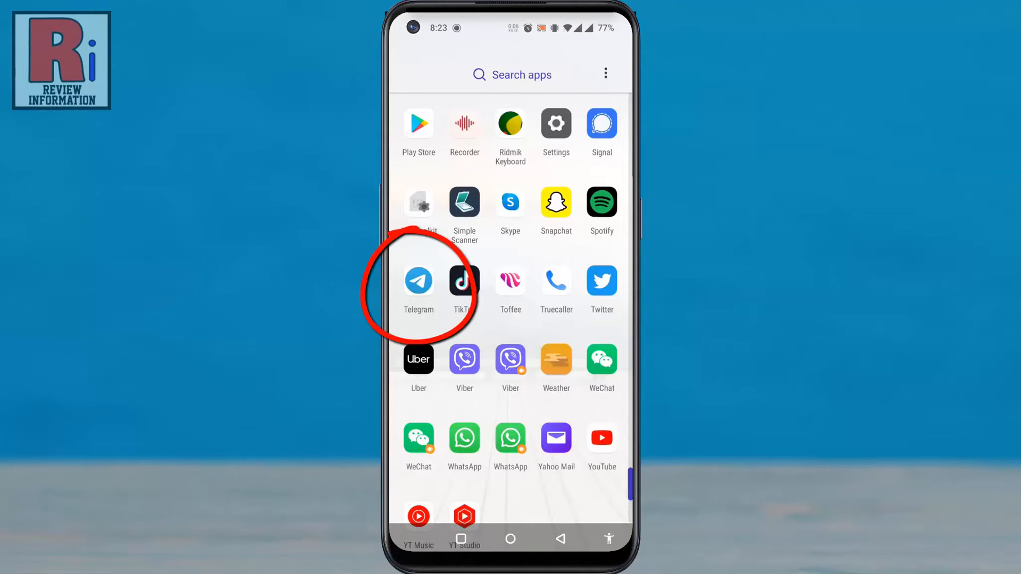
- Launch Telegram and go through Settings to the Privacy and Security page
{"action": "left_click", "coordinate": [418, 282]}
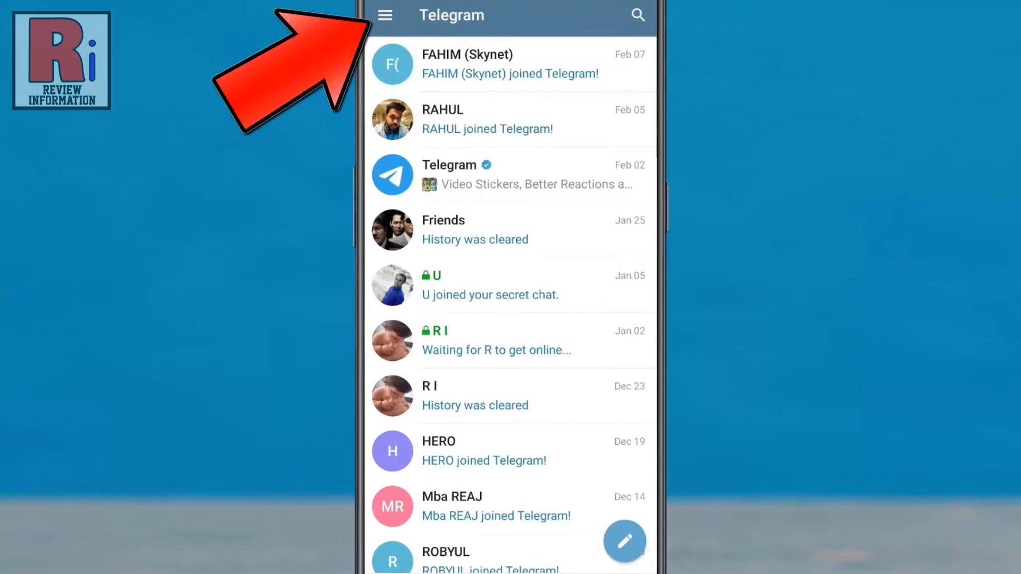
{"action": "left_click", "coordinate": [384, 15]}
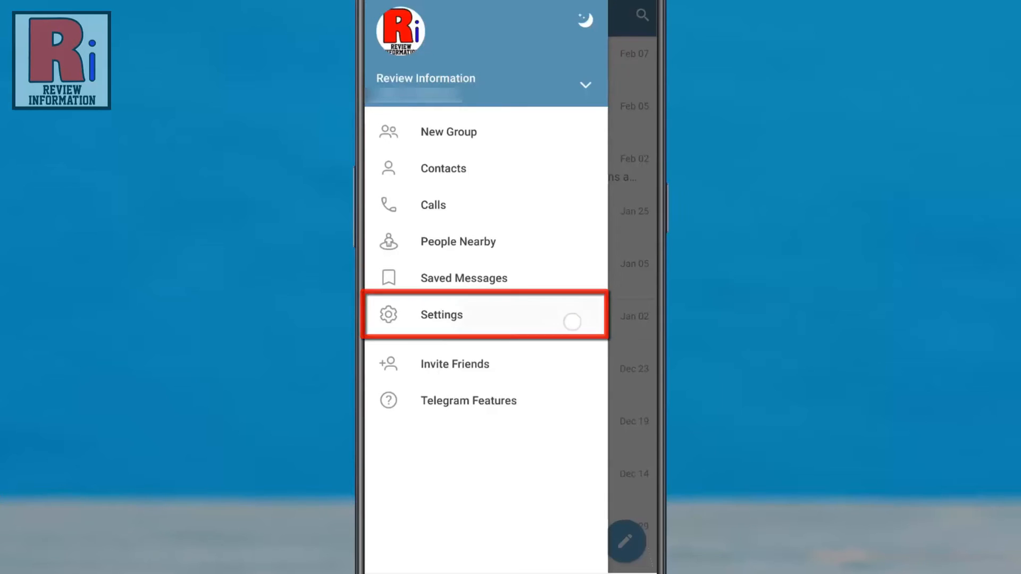
{"action": "left_click", "coordinate": [441, 314]}
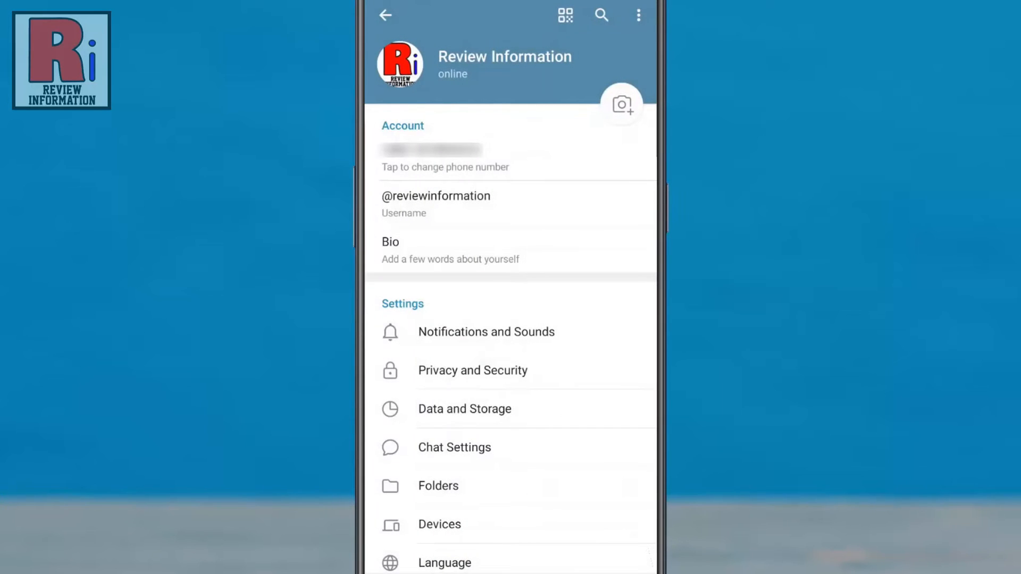
{"action": "left_click", "coordinate": [473, 370]}
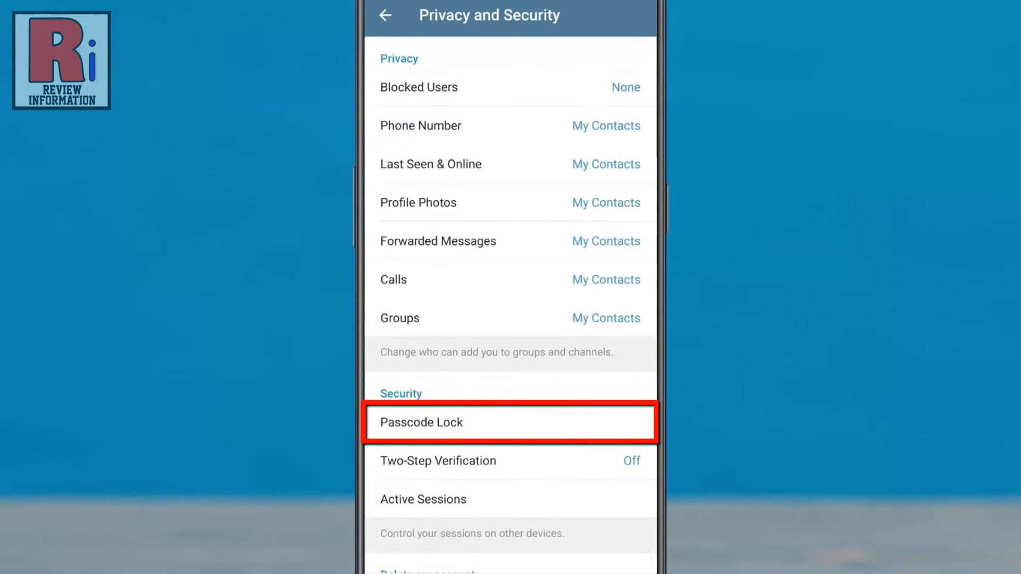
- Turn on Passcode Lock and enter the PIN, then confirm it again
{"action": "left_click", "coordinate": [510, 422]}
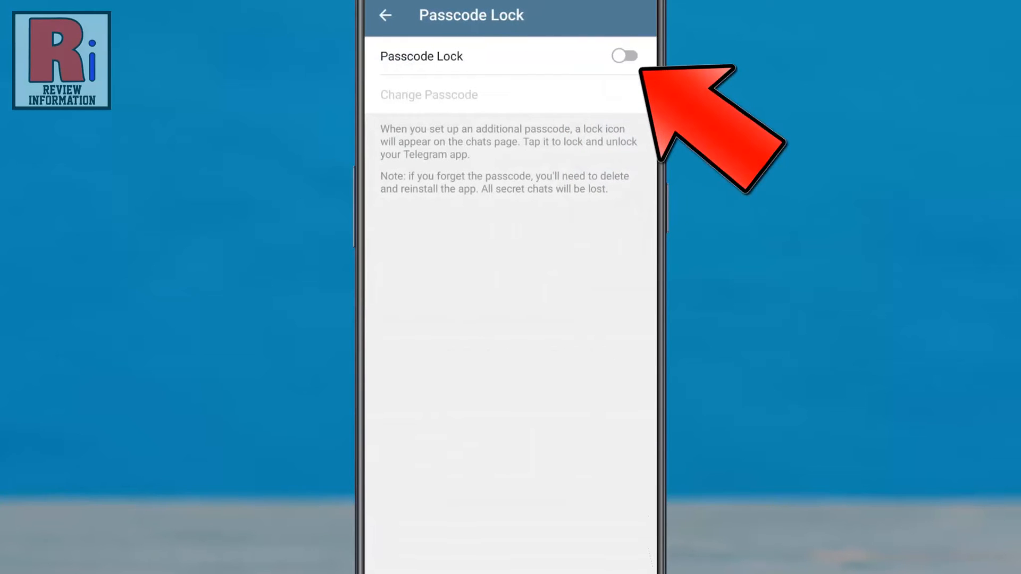
{"action": "left_click", "coordinate": [622, 56]}
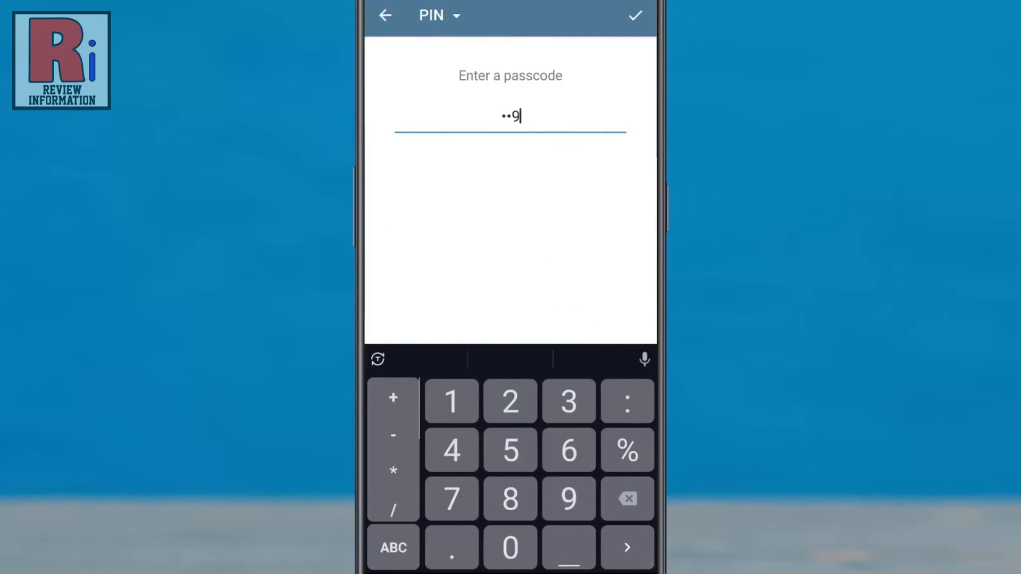
{"action": "left_click", "coordinate": [634, 15]}
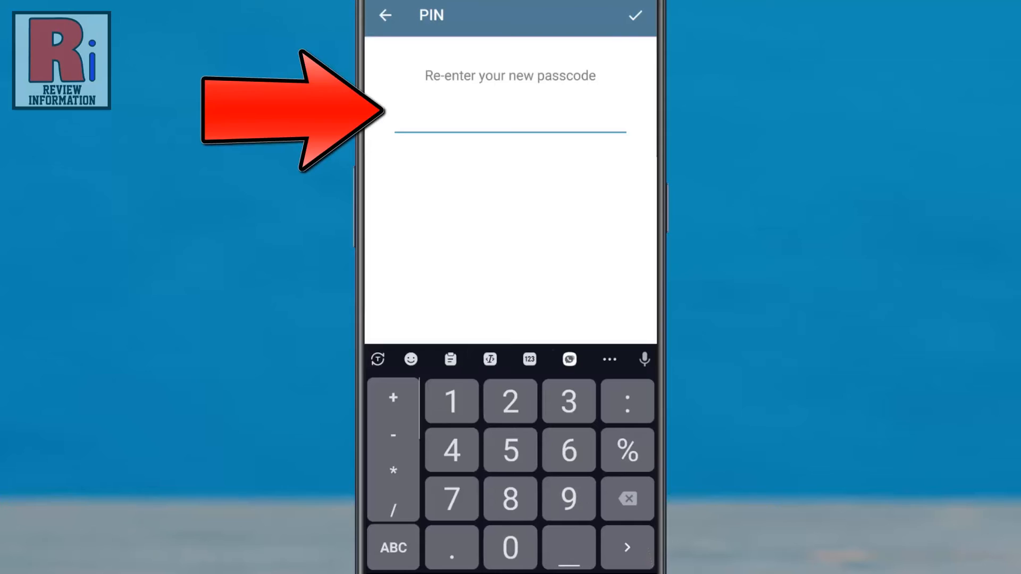
{"action": "left_click", "coordinate": [451, 401]}
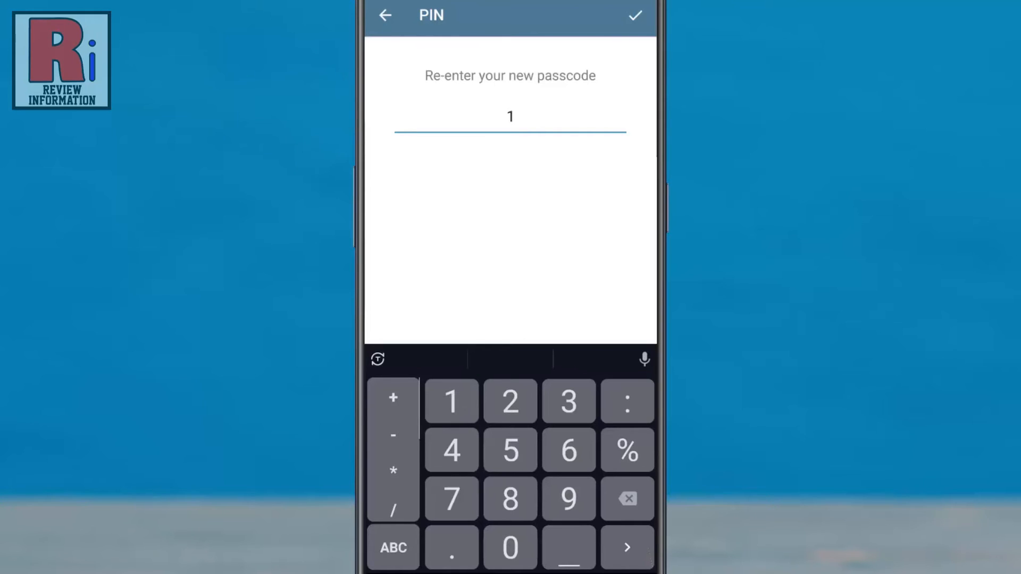
{"action": "left_click", "coordinate": [635, 15]}
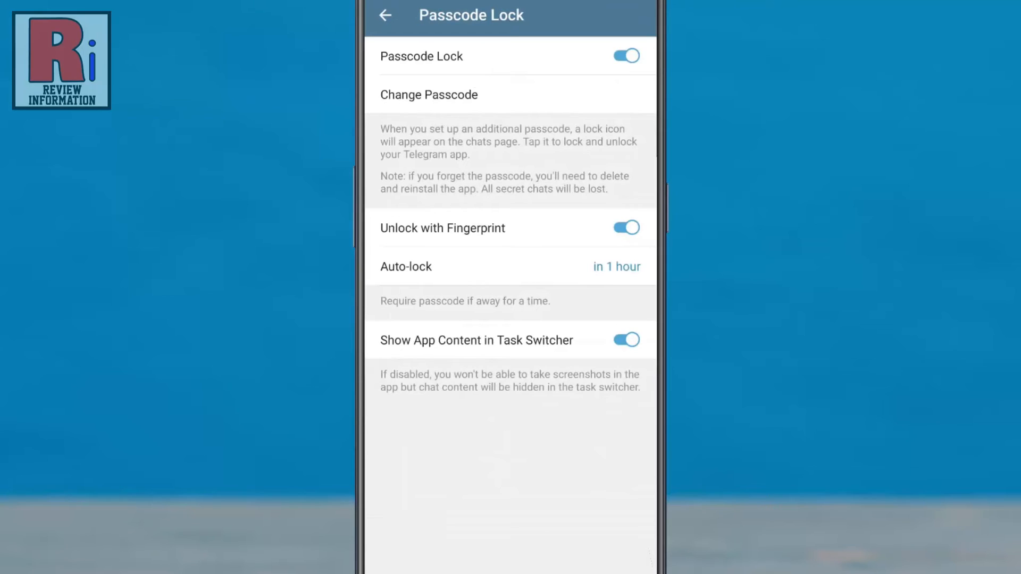
- Turn off fingerprint unlock, set auto-lock to 1 minute, and return to the app list
{"action": "left_click", "coordinate": [510, 95]}
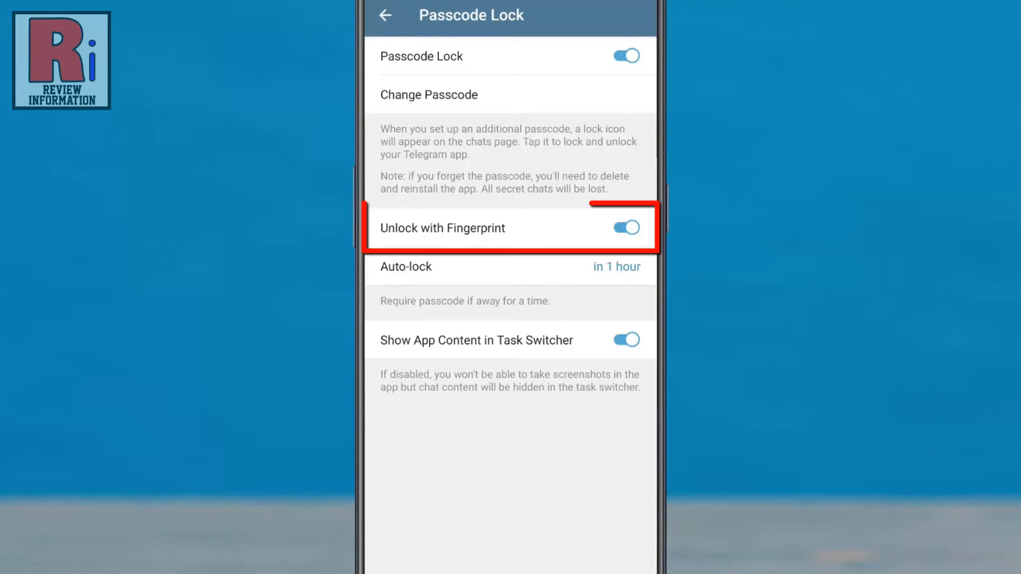
{"action": "left_click", "coordinate": [624, 228]}
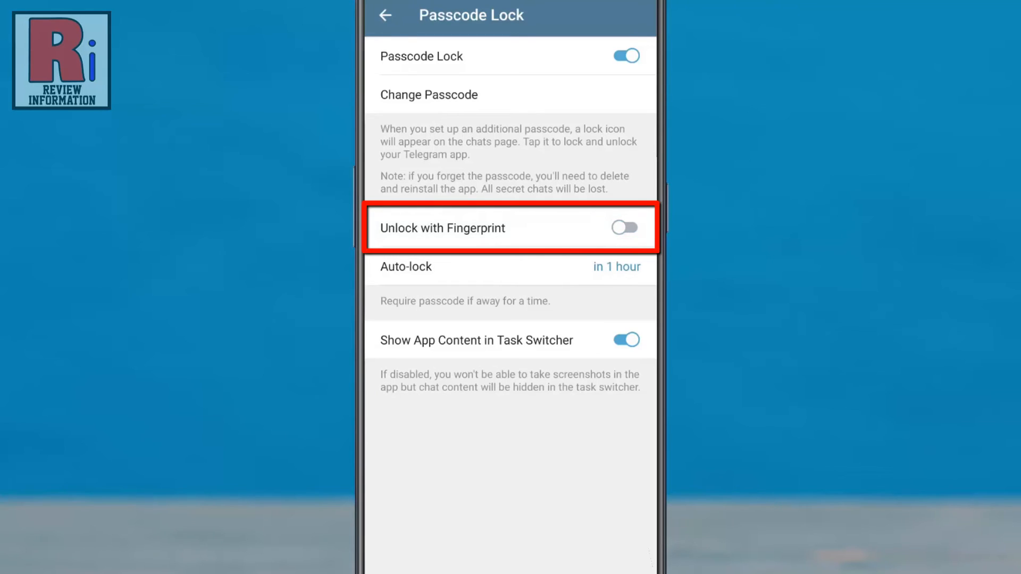
{"action": "left_click", "coordinate": [623, 228]}
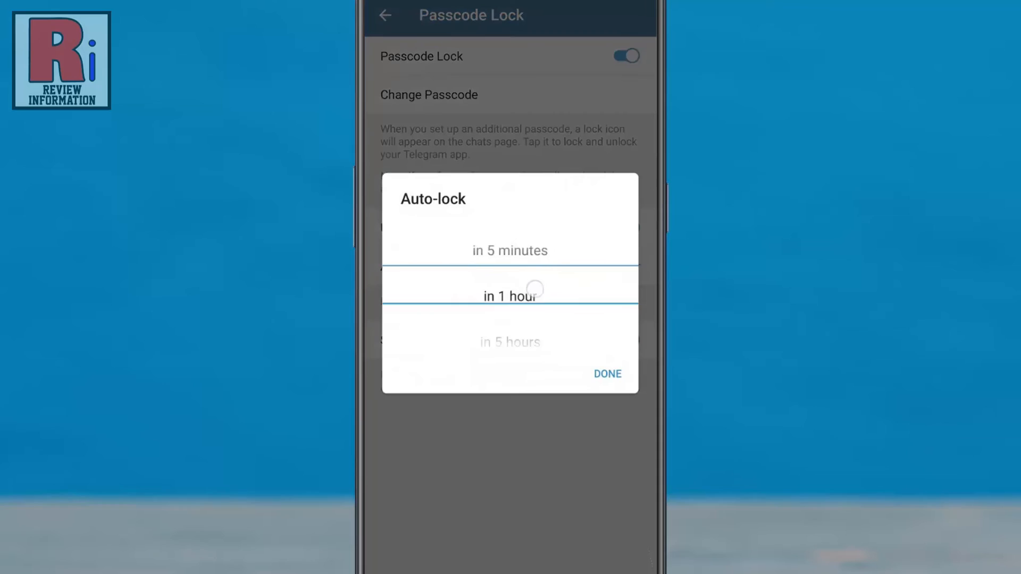
{"action": "scroll", "scroll_direction": "down", "scroll_amount": 3}
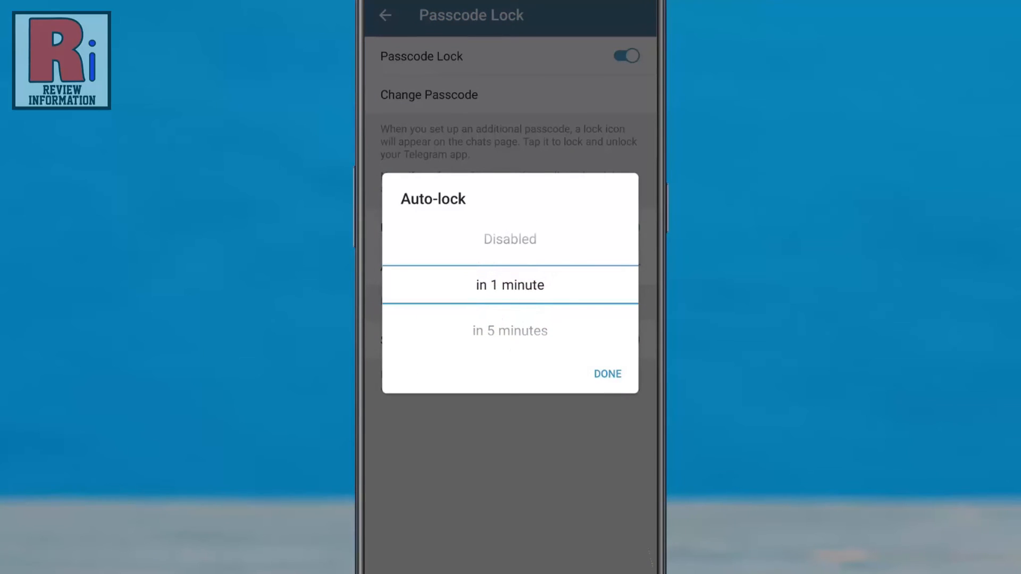
{"action": "left_click", "coordinate": [384, 15]}
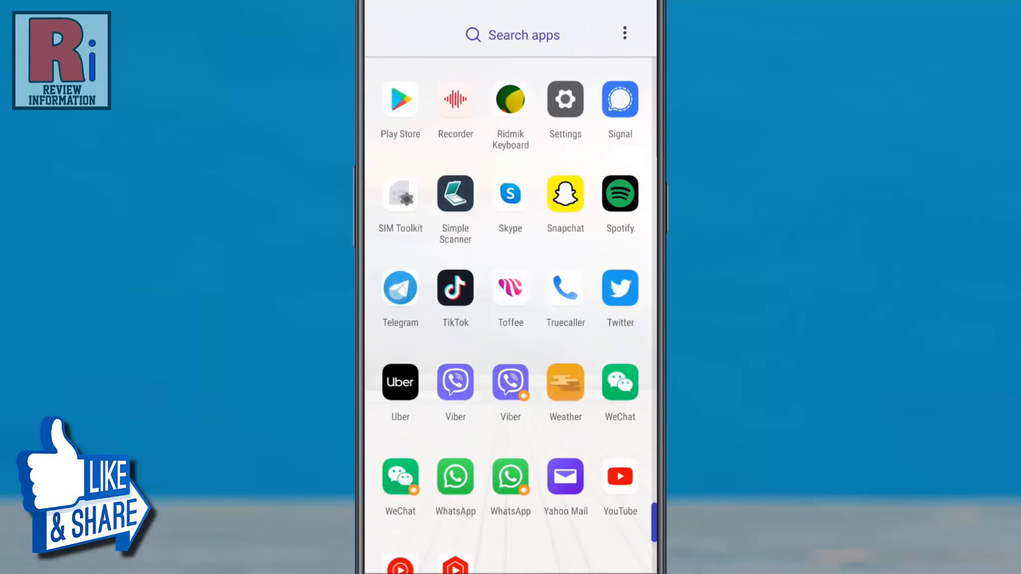
- Reopen Telegram, dismiss the fingerprint prompt, and enter the PIN on the lock screen
{"action": "left_click", "coordinate": [400, 286]}
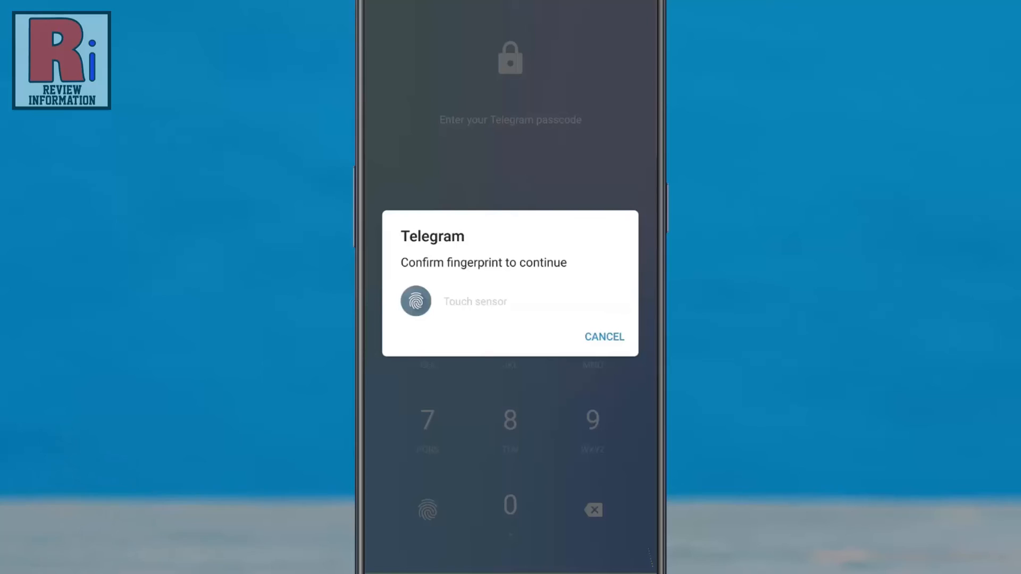
{"action": "left_click", "coordinate": [603, 337]}
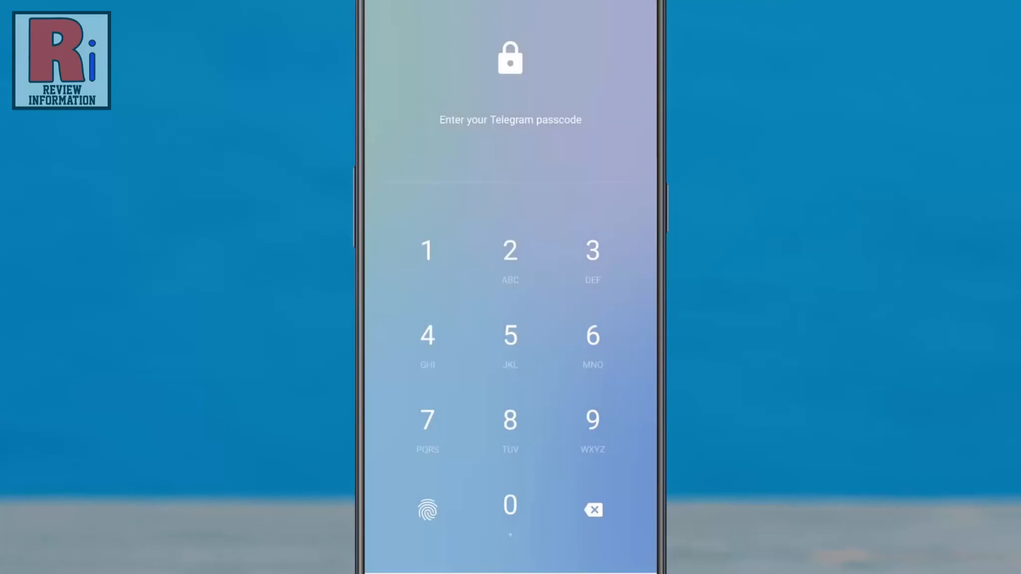
{"action": "left_click", "coordinate": [591, 420]}
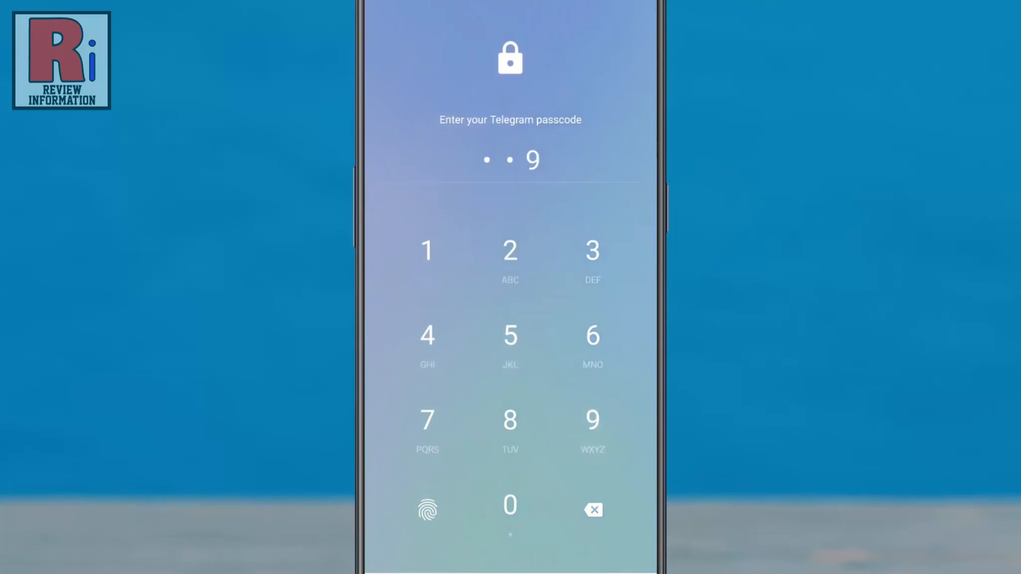